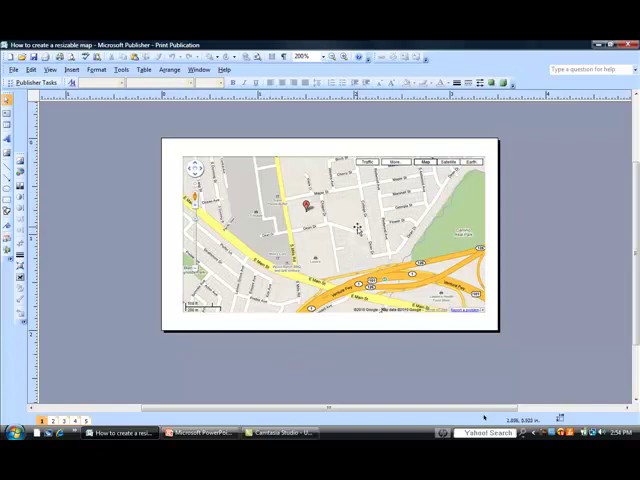
mouse_move(358, 228)
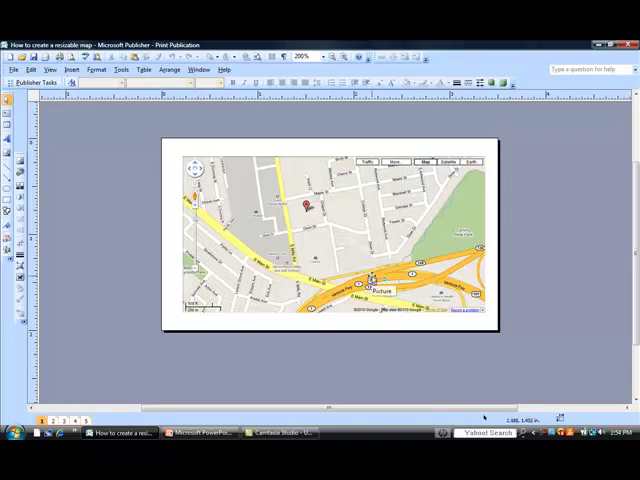
- Shrink the Google map picture, then enlarge it again to span the page width
click(330, 230)
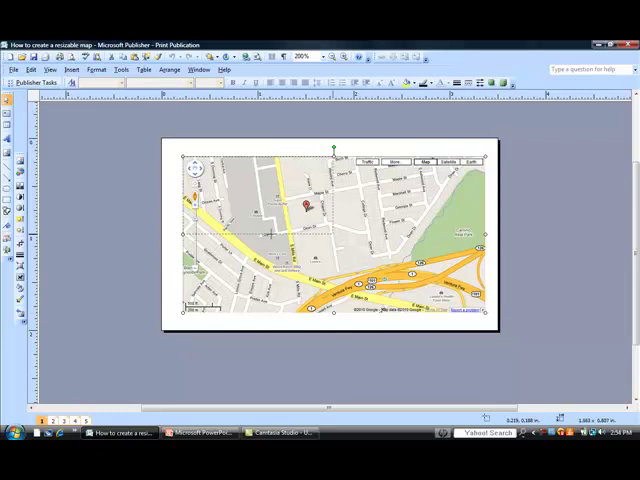
drag(480, 310, 336, 232)
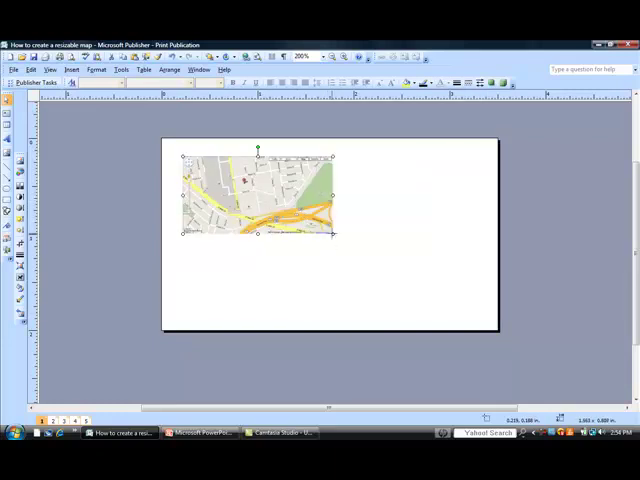
drag(336, 232, 470, 300)
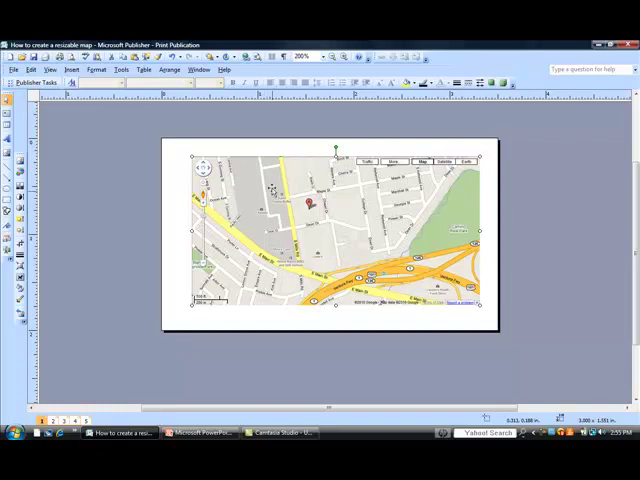
mouse_move(258, 184)
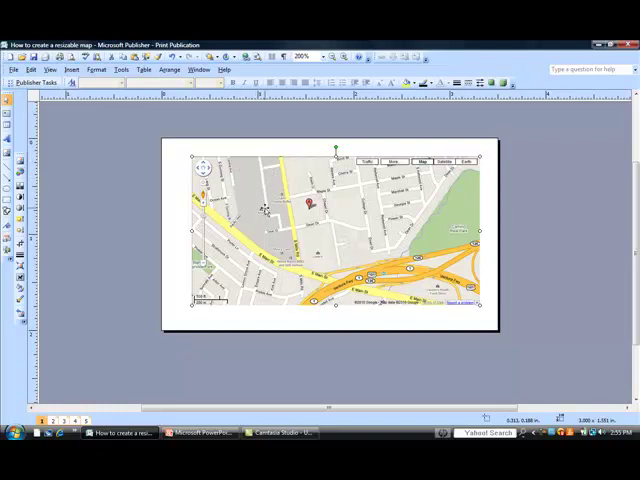
mouse_move(264, 222)
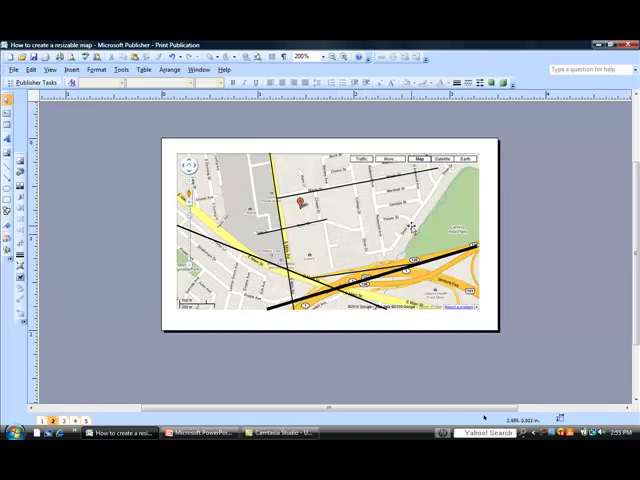
mouse_move(410, 224)
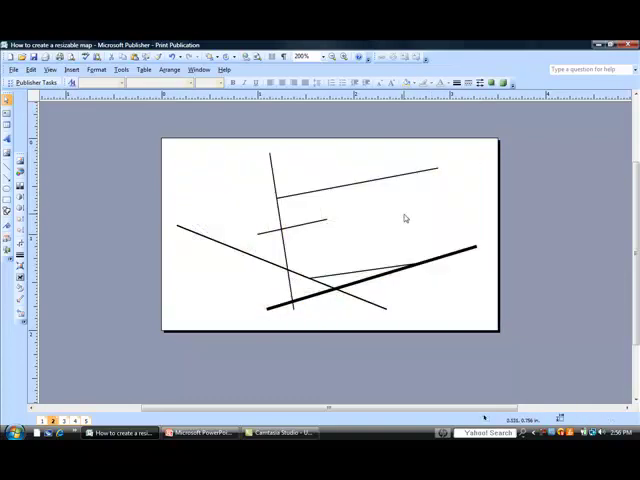
mouse_move(280, 322)
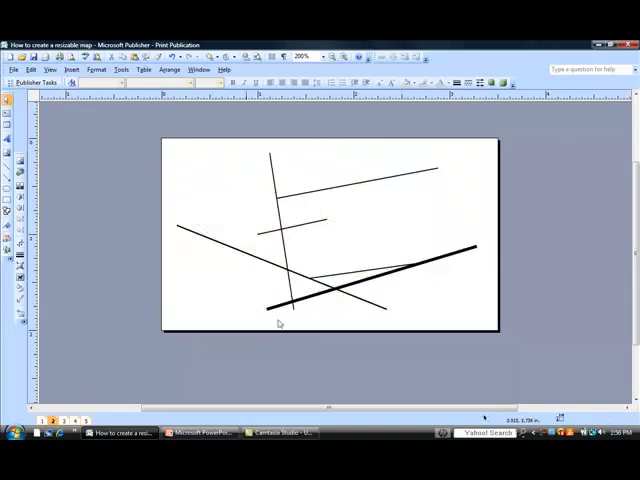
mouse_move(272, 372)
text(126)
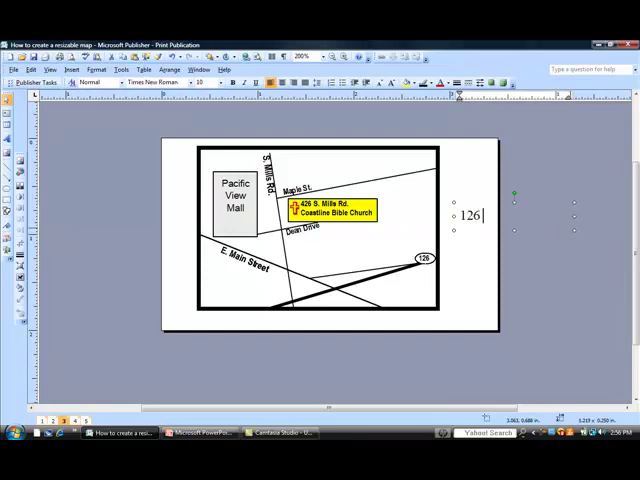
- Add the label '126 Exit to Main St.' in a text box beside the map
text(Exit)
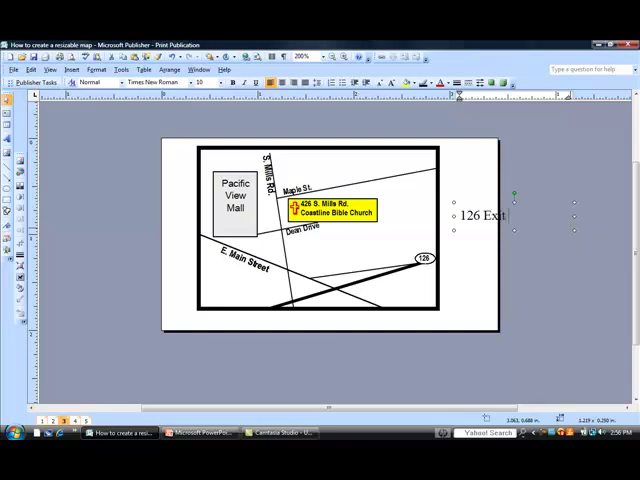
text(to Main St.)
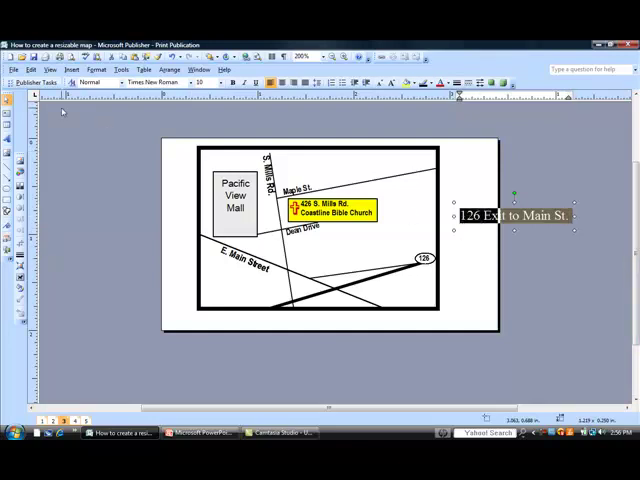
click(170, 82)
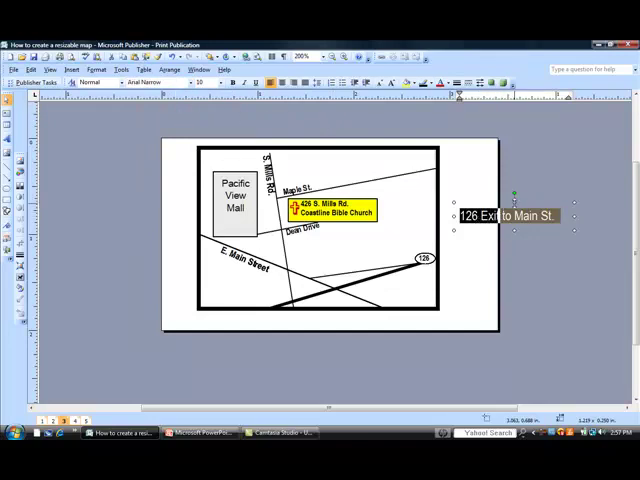
drag(510, 216, 430, 236)
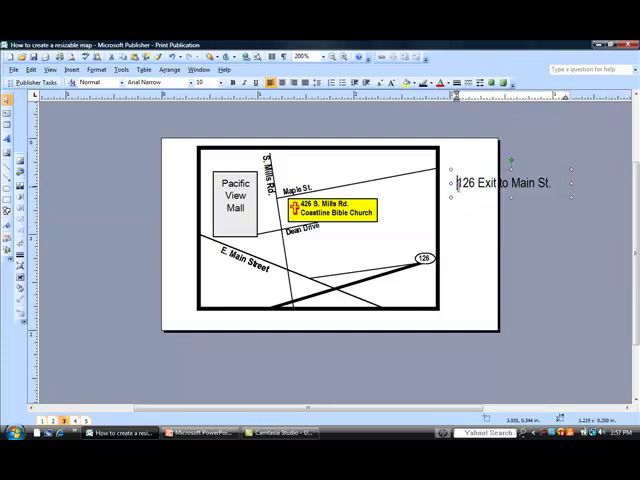
- Select the exit label as an object and change its text wrapping via Arrange
click(220, 84)
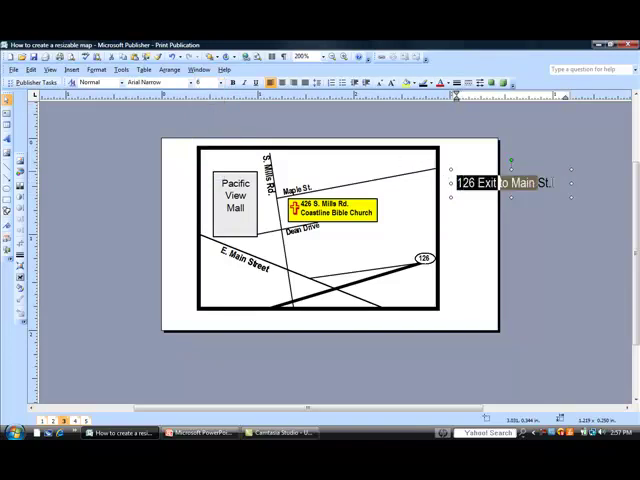
click(212, 84)
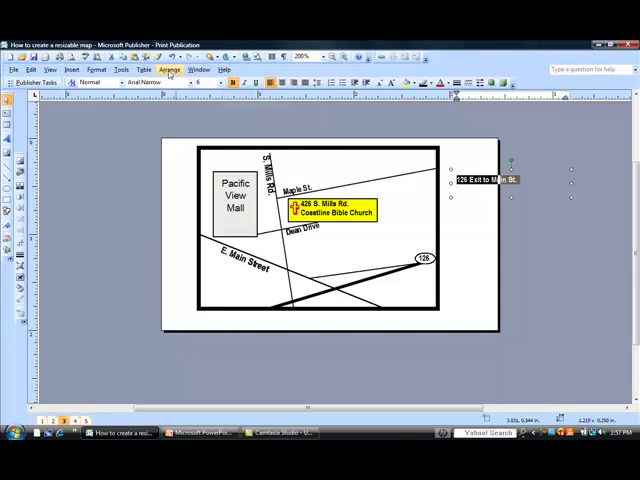
click(174, 70)
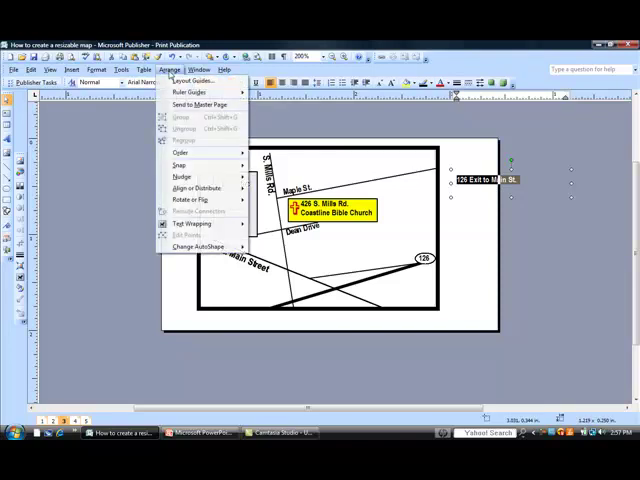
mouse_move(196, 224)
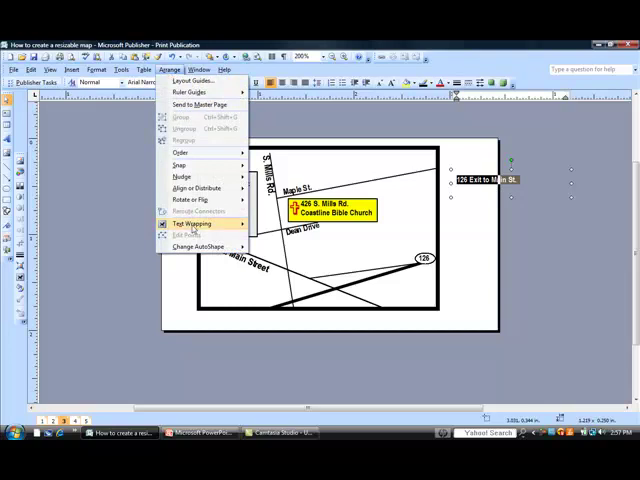
click(184, 224)
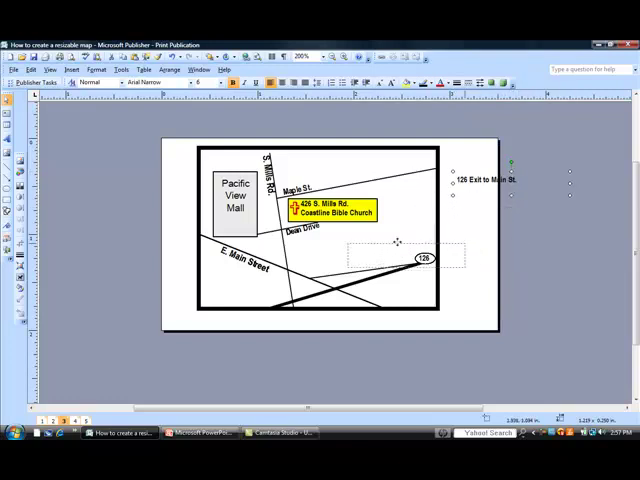
- Move the exit label onto the road near 126 and start rotating it freely
drag(480, 180, 340, 252)
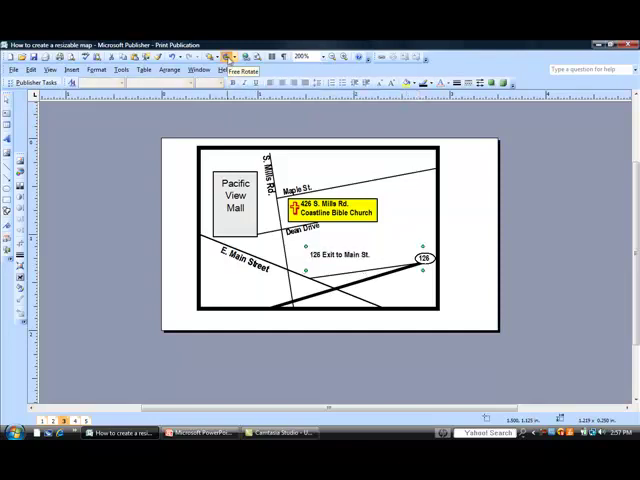
click(228, 58)
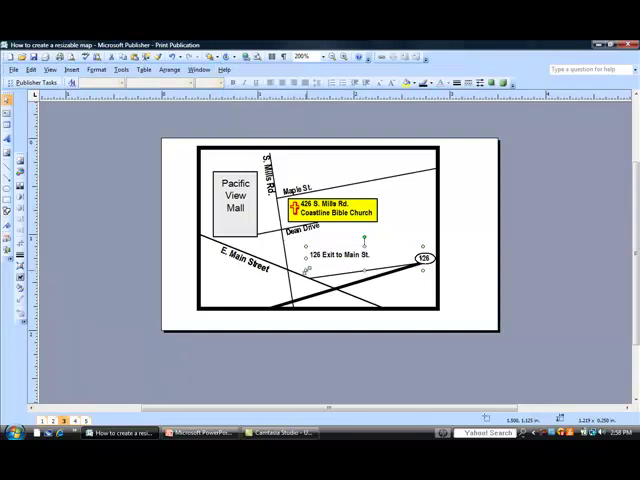
mouse_move(232, 58)
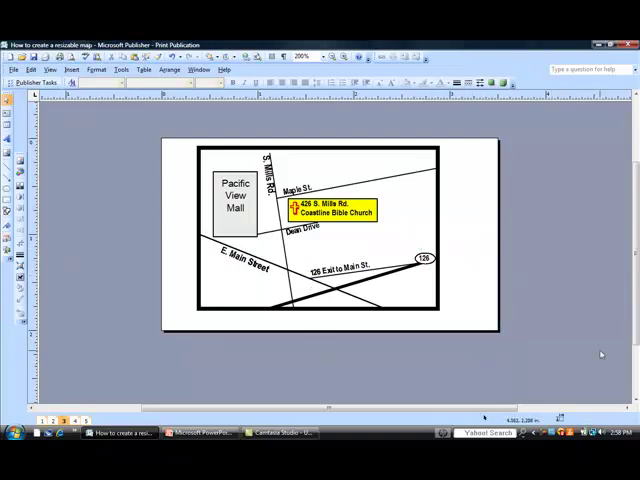
mouse_move(318, 232)
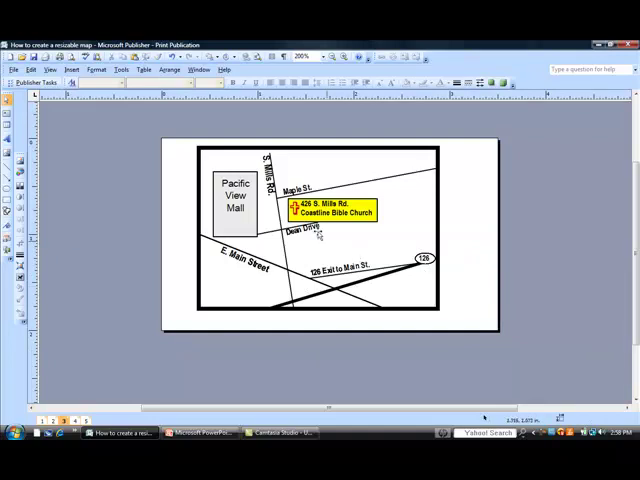
mouse_move(164, 156)
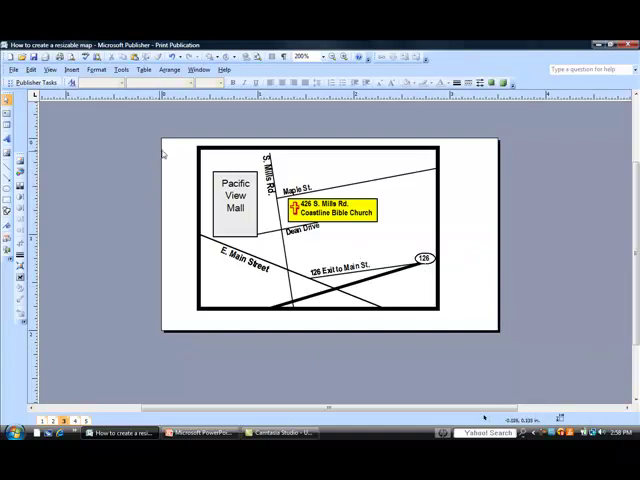
mouse_move(168, 128)
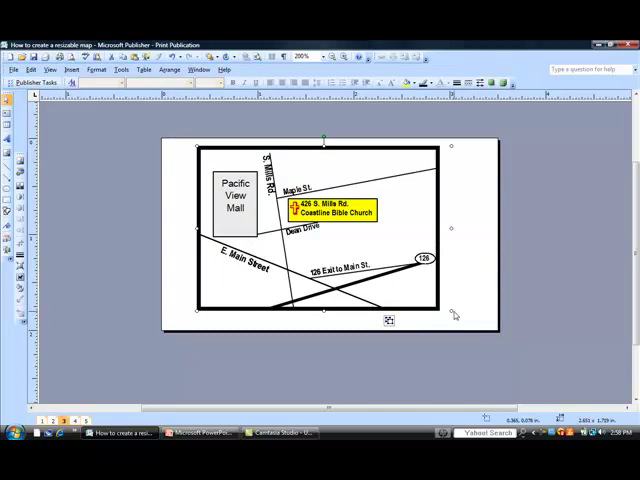
mouse_move(88, 214)
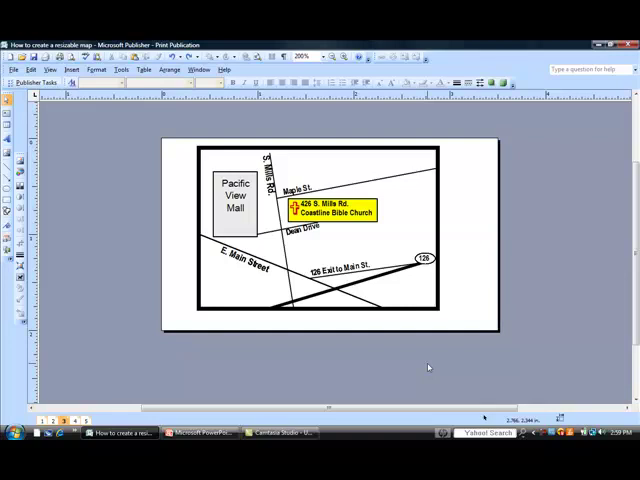
mouse_move(232, 348)
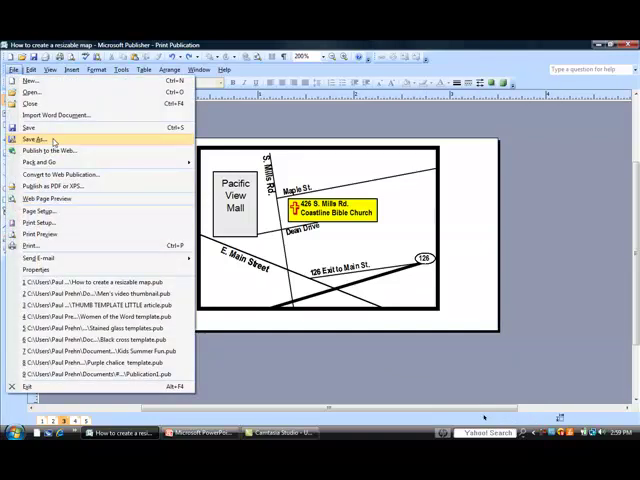
- Save the traced map as a JPEG at high-quality 300 dpi via Save As
click(32, 138)
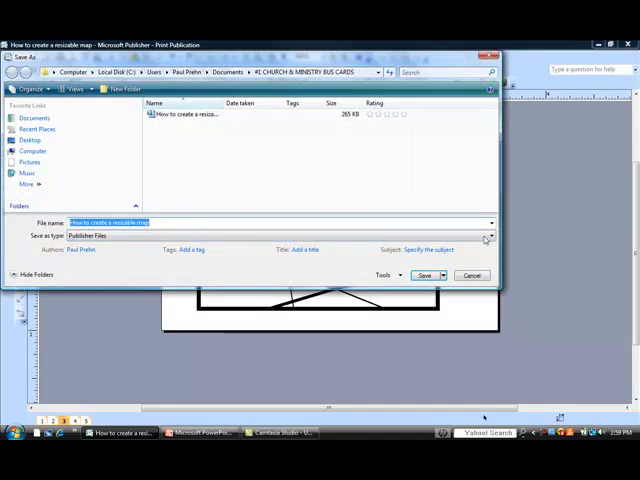
click(488, 236)
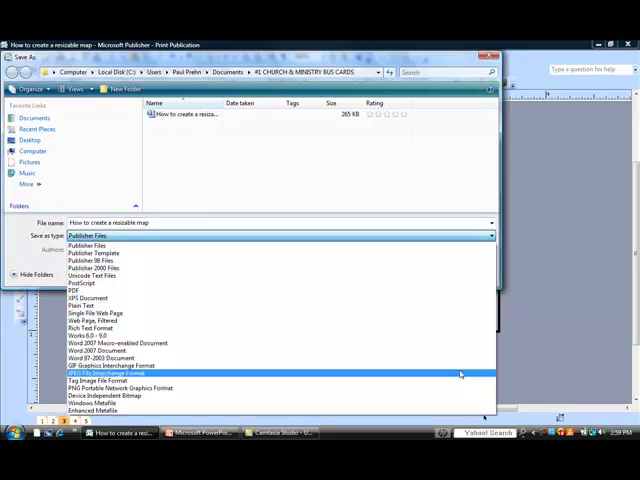
mouse_move(458, 388)
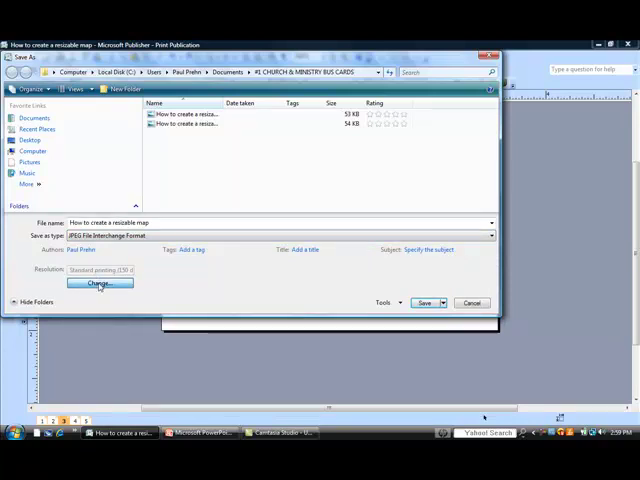
click(100, 284)
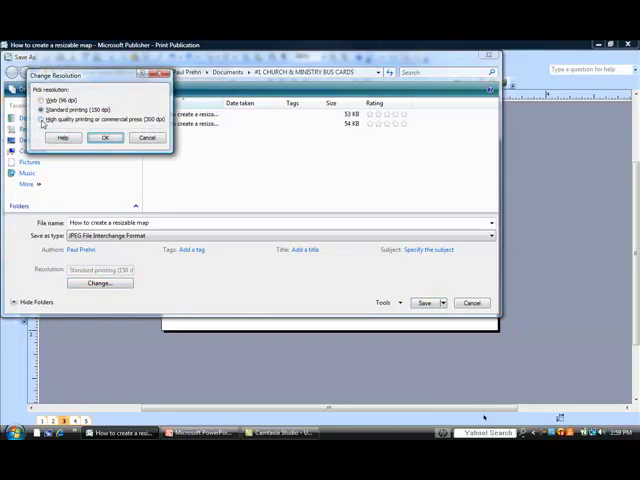
click(40, 118)
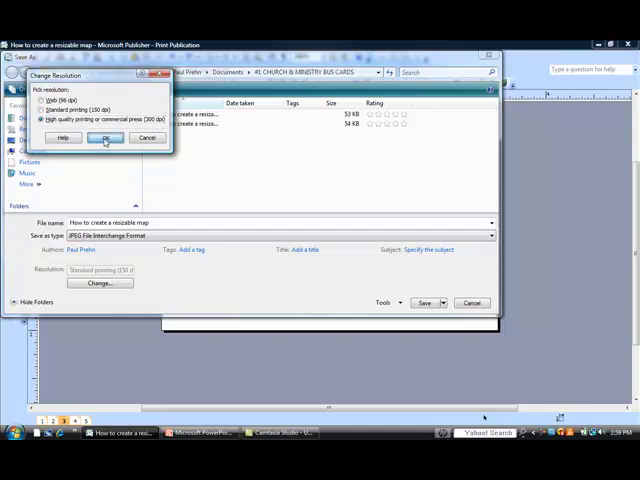
click(108, 136)
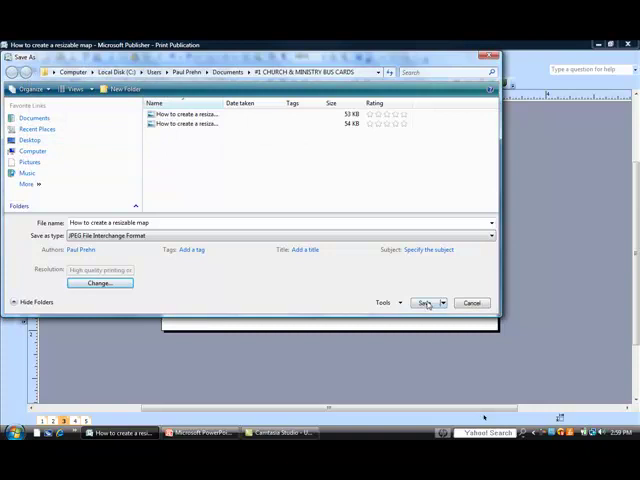
click(424, 302)
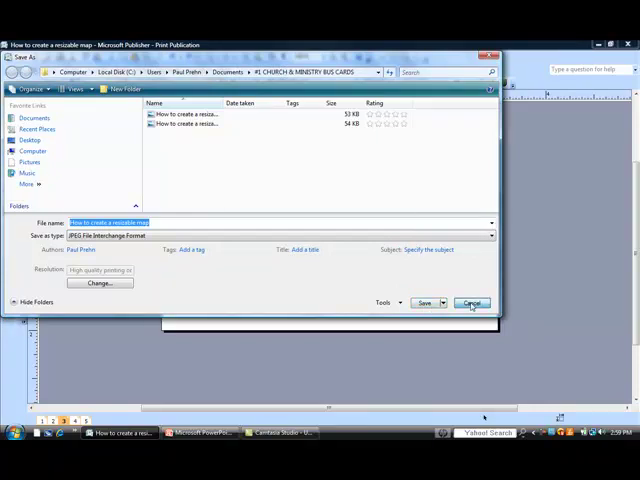
click(472, 302)
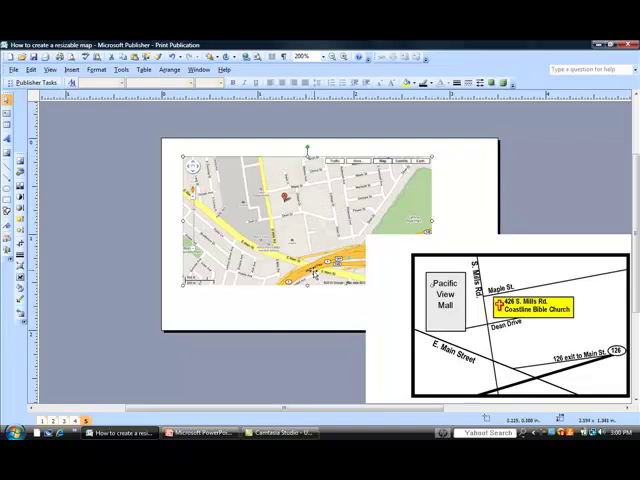
mouse_move(384, 204)
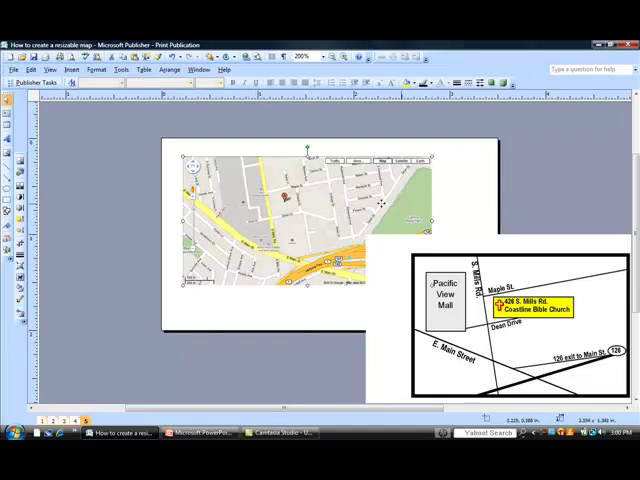
- Shrink the Google map image and move the traced map up onto the page
drag(290, 216, 280, 204)
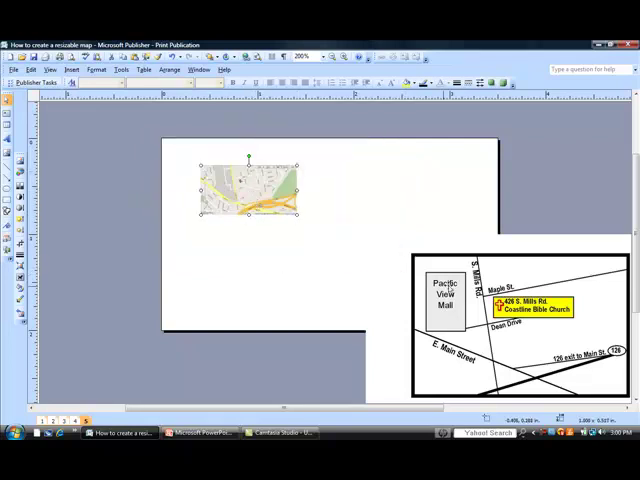
drag(510, 310, 370, 260)
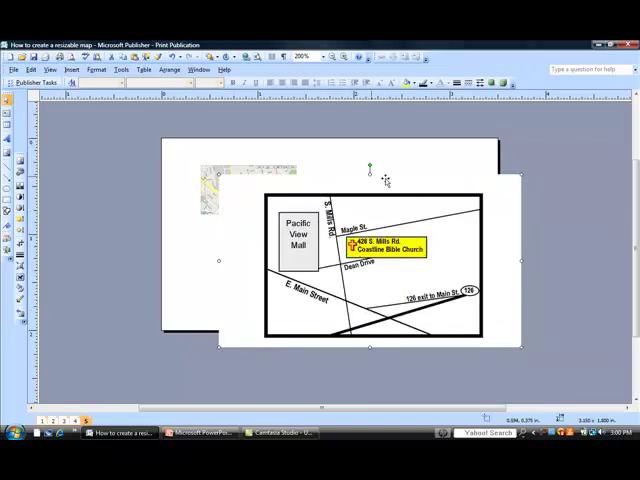
- Shrink the traced map so it sits to the right of the Google map
drag(370, 260, 410, 276)
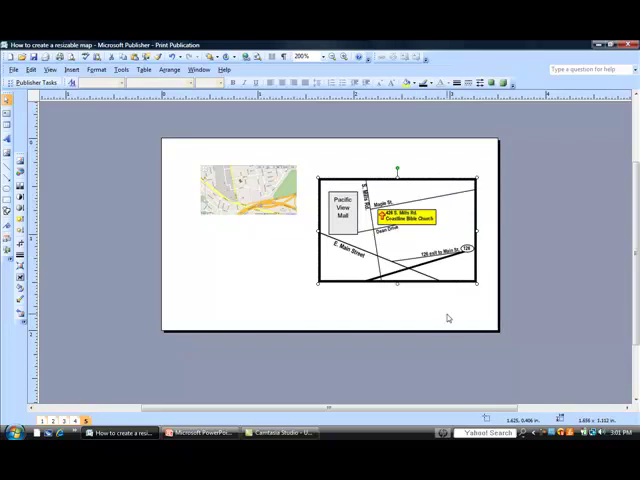
mouse_move(424, 324)
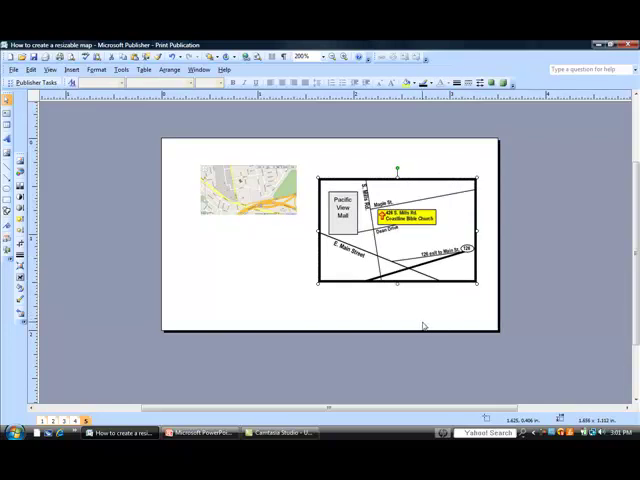
mouse_move(364, 320)
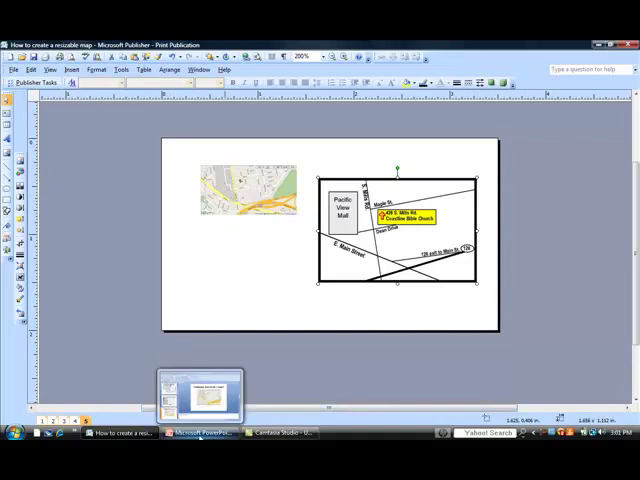
- Present the map challenge slide in PowerPoint and advance to the resources slide
click(204, 432)
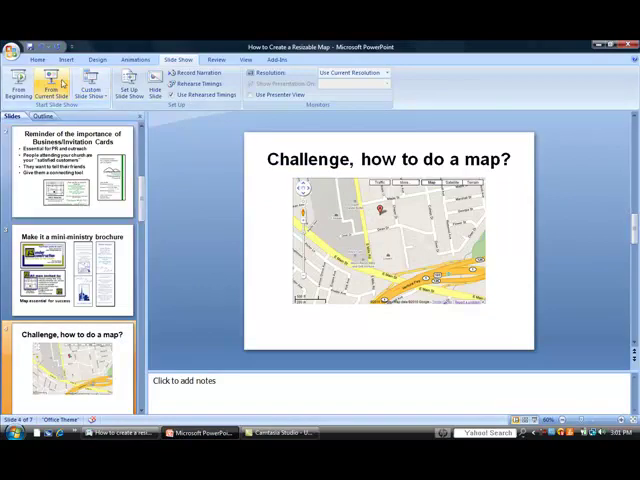
click(52, 84)
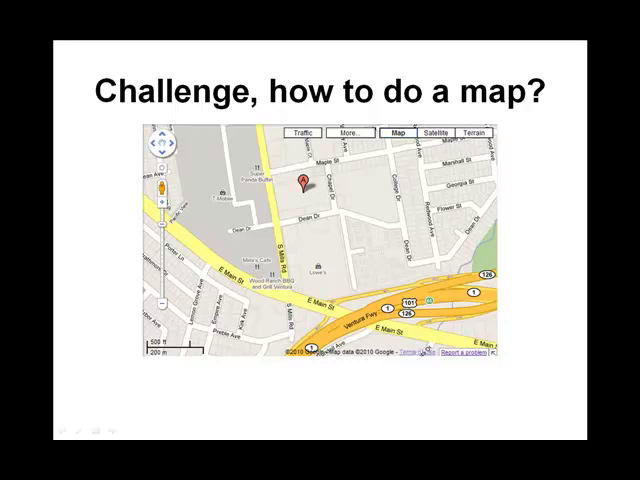
key(right)
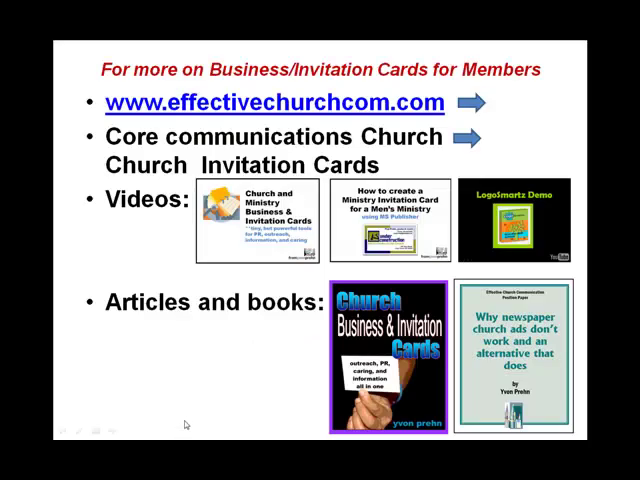